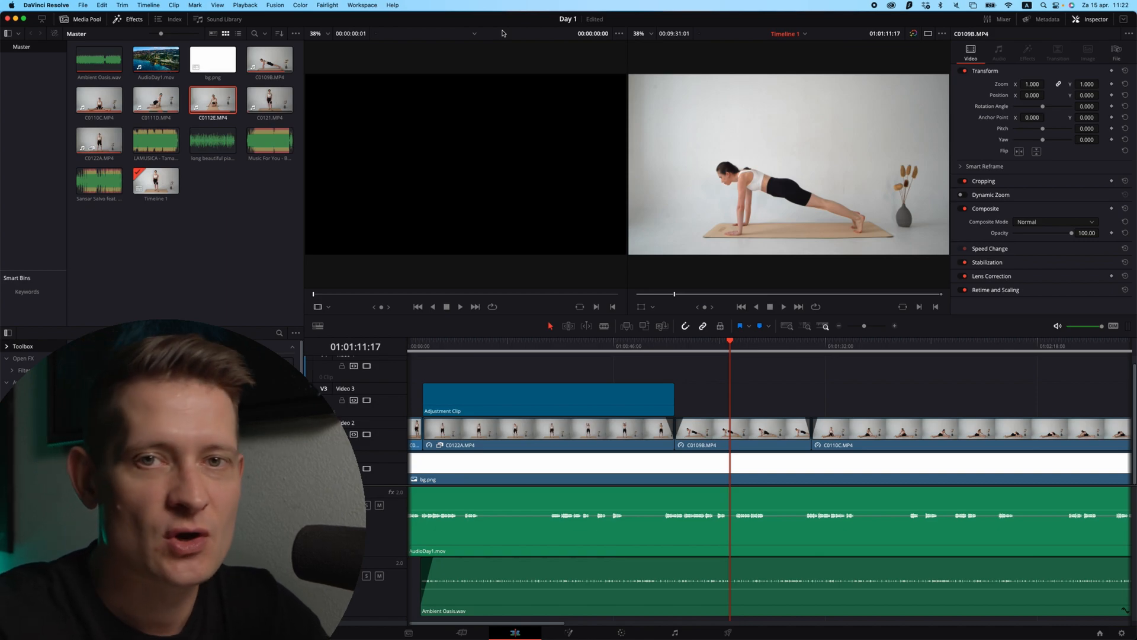
{"action": "mouse_move", "coordinate": [565, 331]}
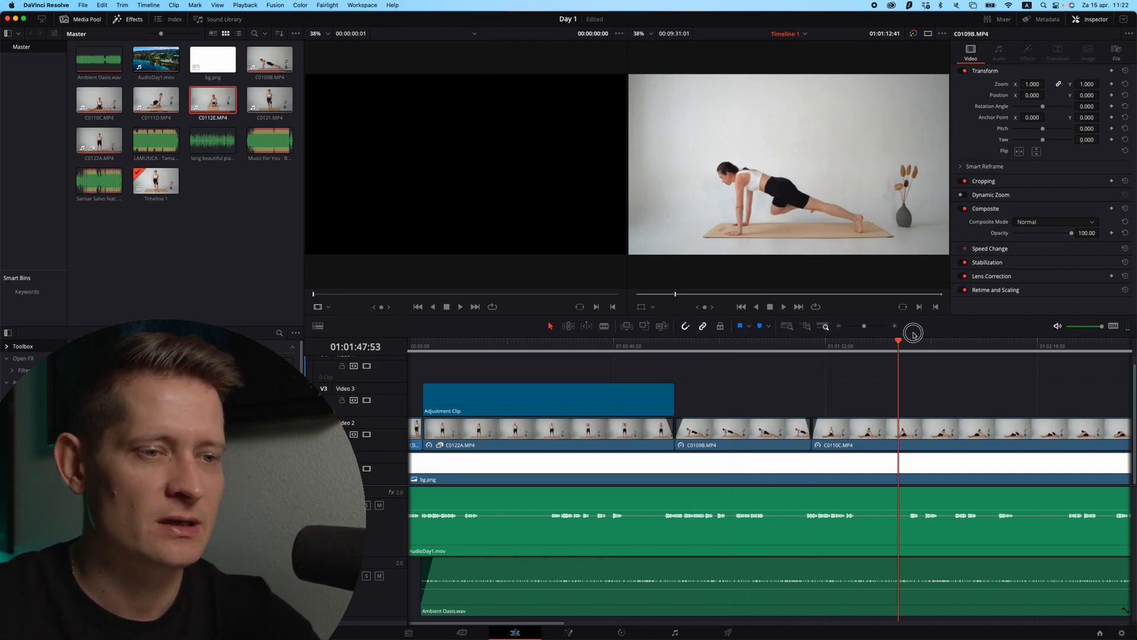
Move the playhead earlier and bring up the Playback menu's proxy and render cache options.
{"action": "left_click", "coordinate": [750, 341]}
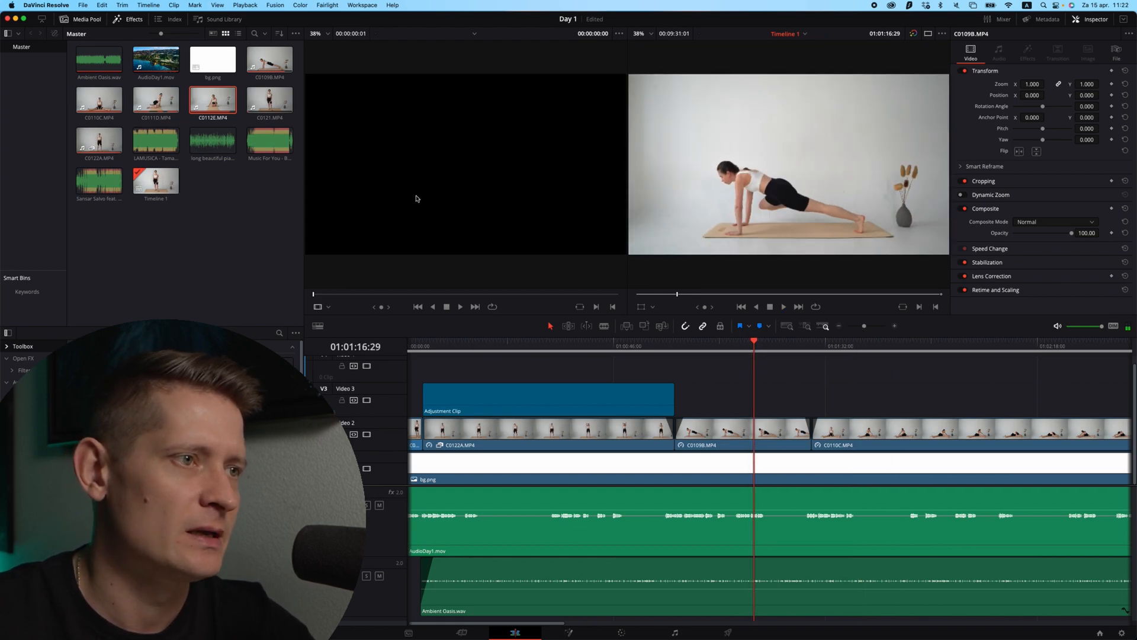
{"action": "left_click", "coordinate": [244, 5]}
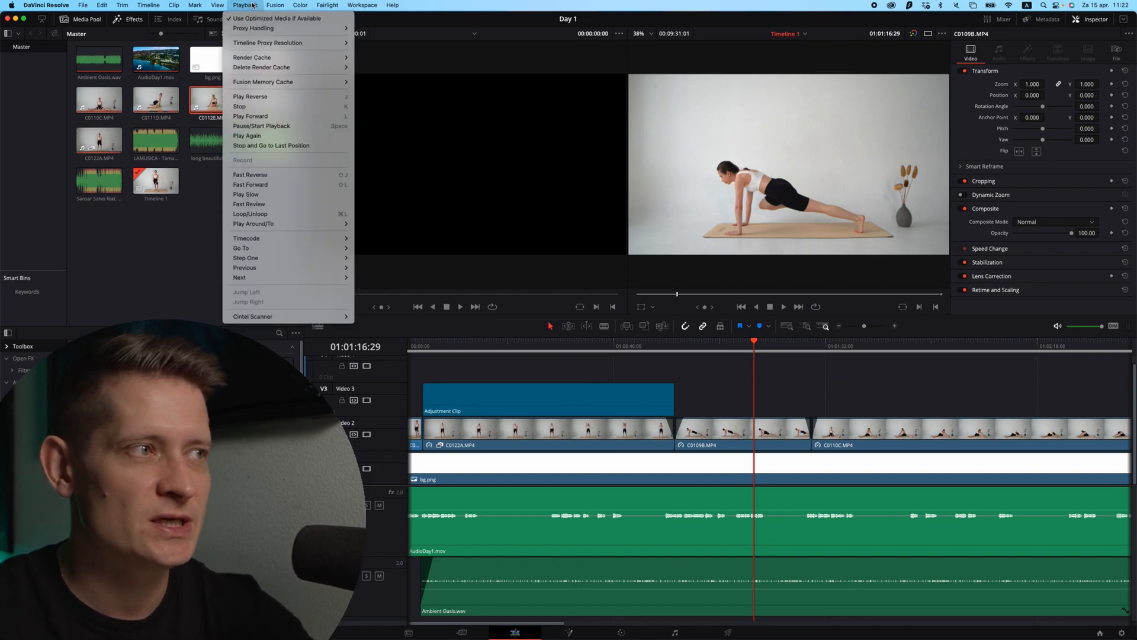
{"action": "mouse_move", "coordinate": [283, 42]}
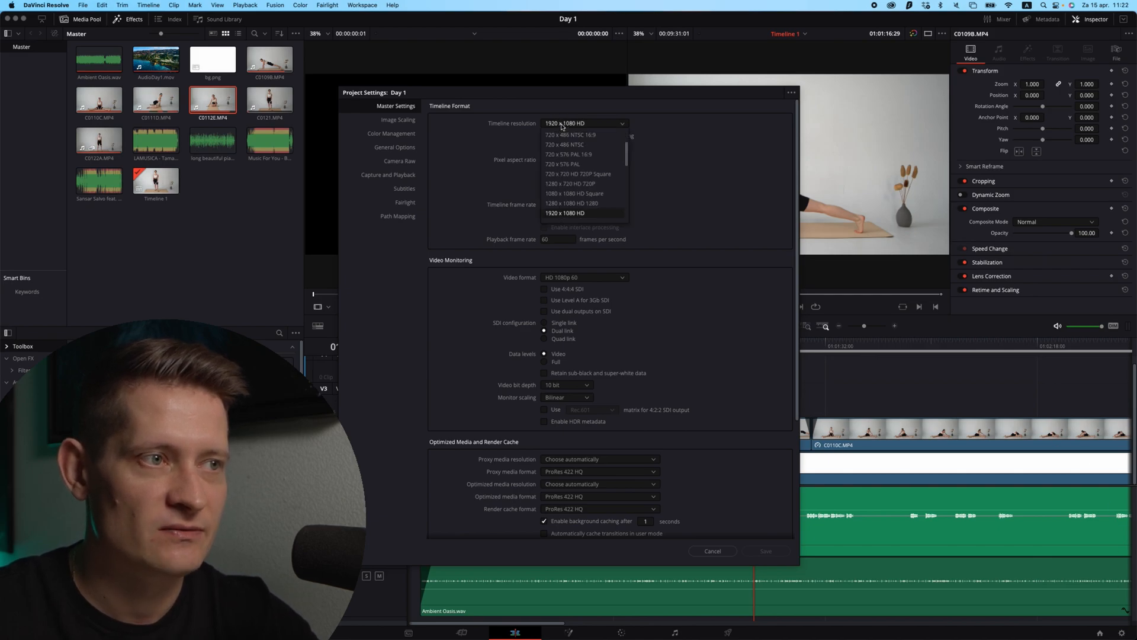
Set the project's timeline resolution to 1280 x 720 HD 720P and save the settings.
{"action": "scroll", "scroll_direction": "down", "scroll_amount": 3}
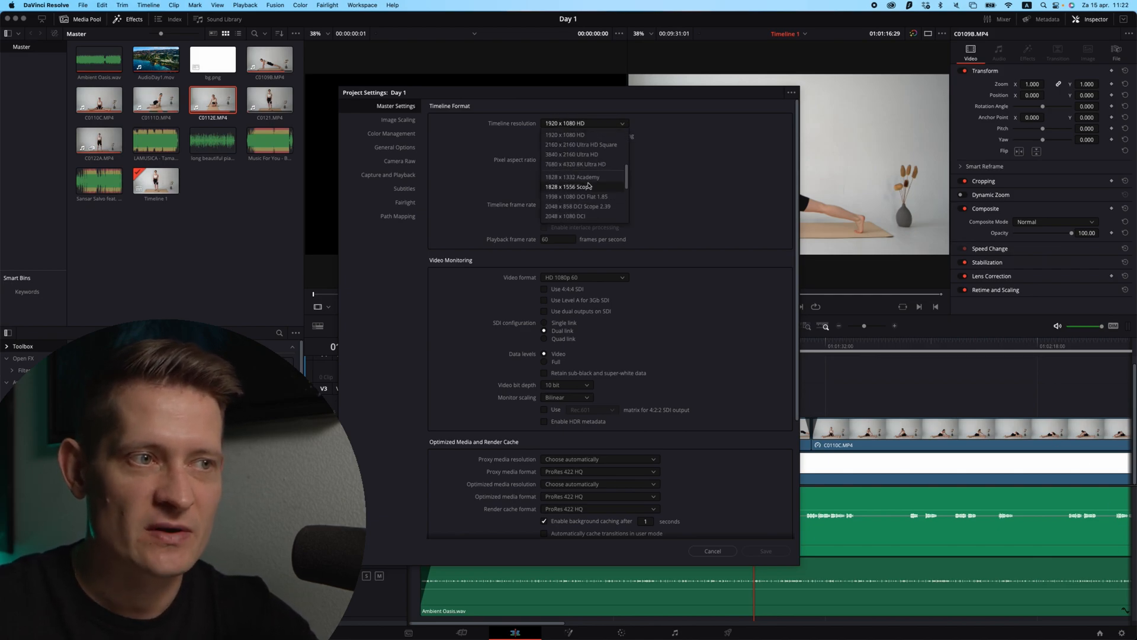
{"action": "scroll", "scroll_direction": "up", "scroll_amount": 3}
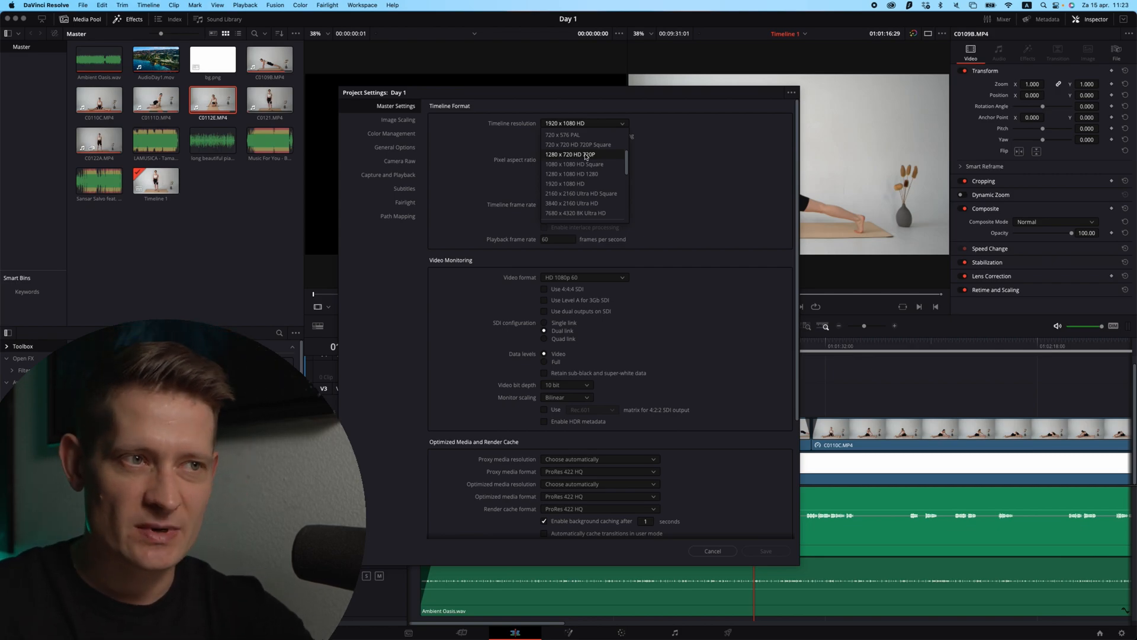
{"action": "left_click", "coordinate": [569, 154]}
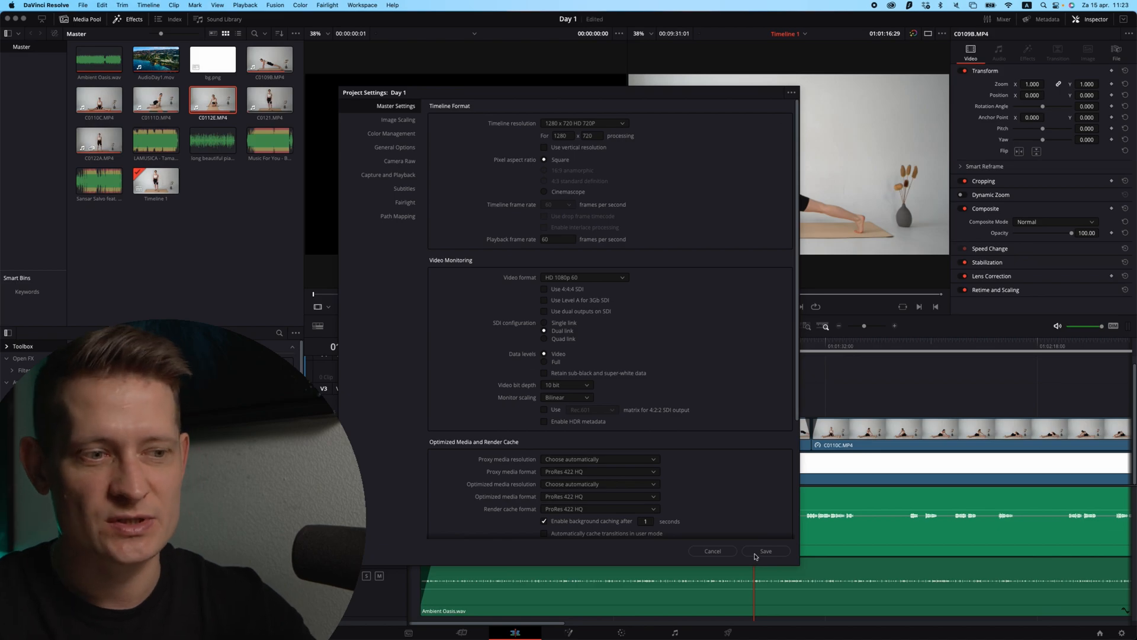
{"action": "left_click", "coordinate": [765, 551]}
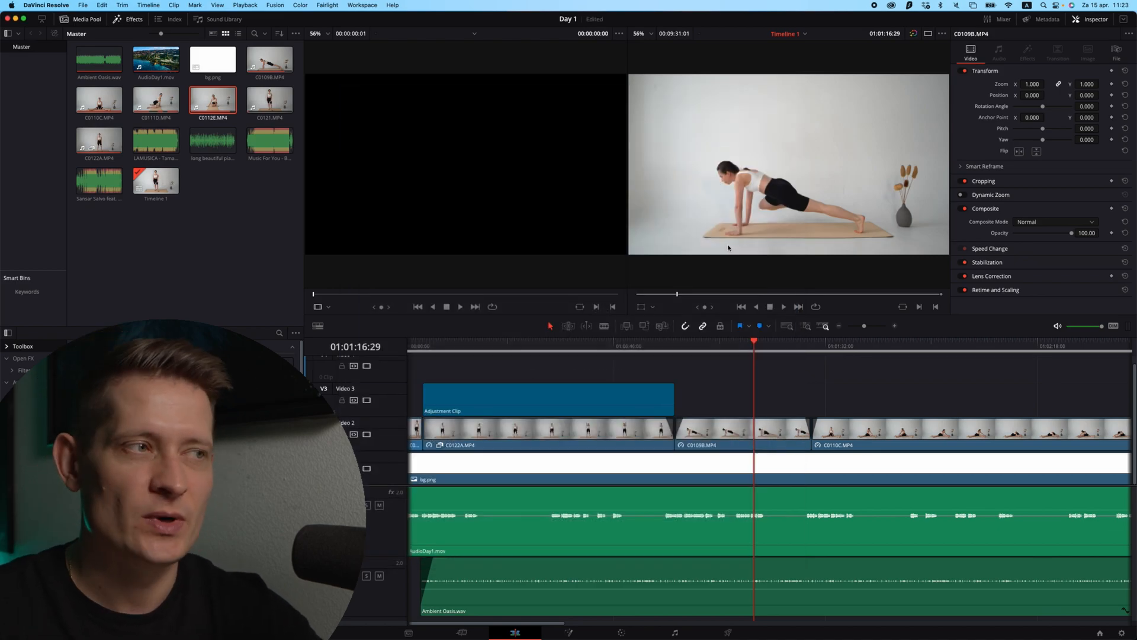
{"action": "mouse_move", "coordinate": [1081, 599]}
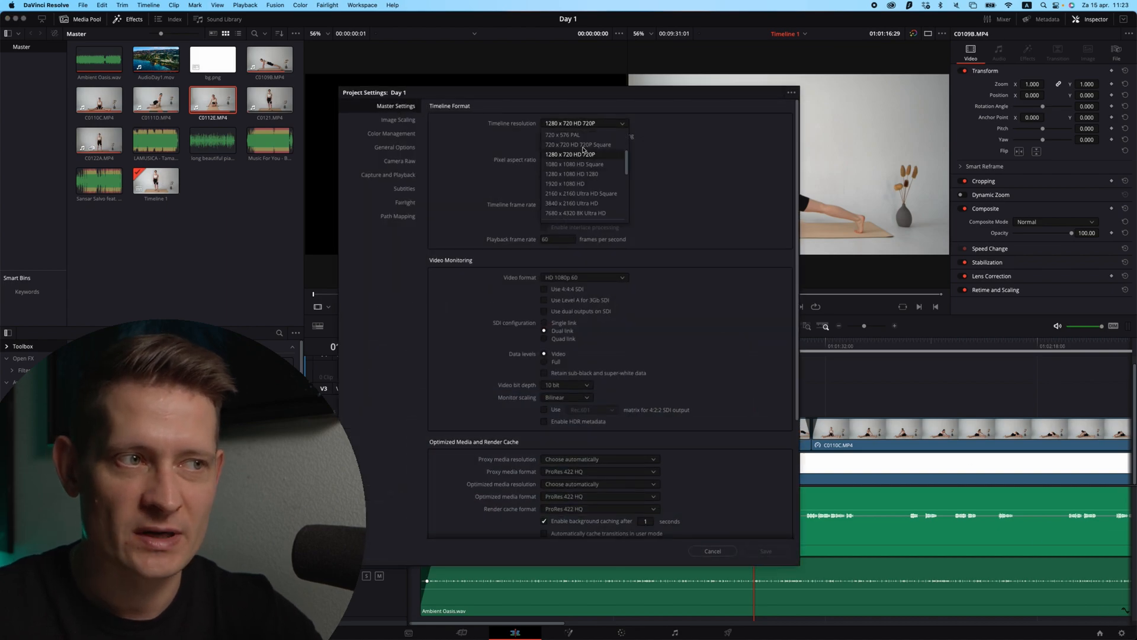
{"action": "left_click", "coordinate": [712, 551]}
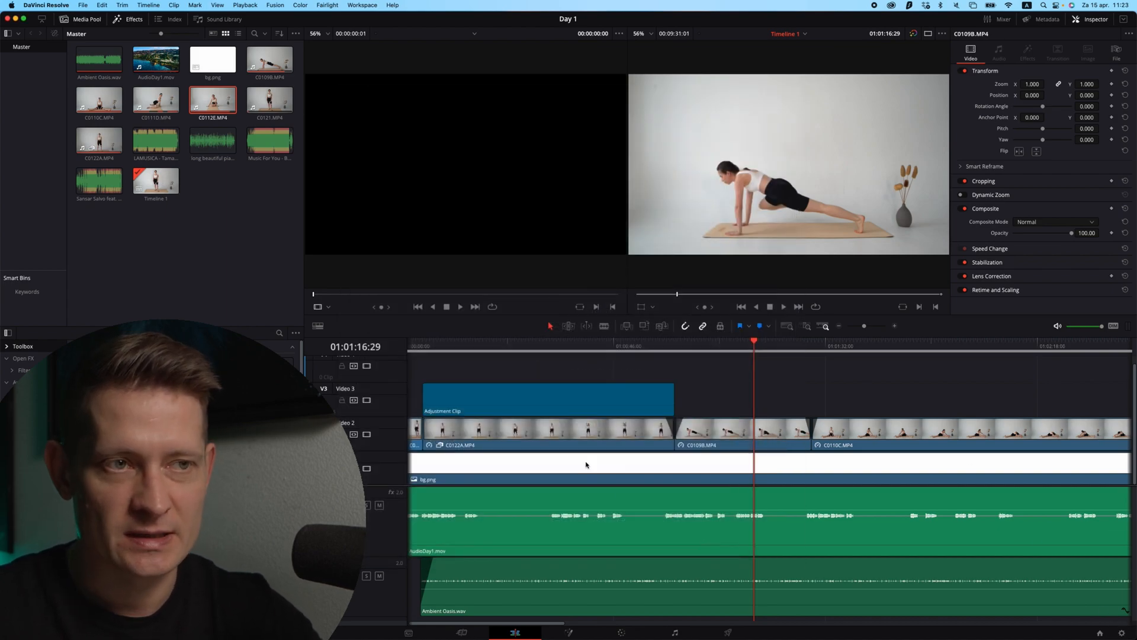
{"action": "left_click", "coordinate": [546, 398]}
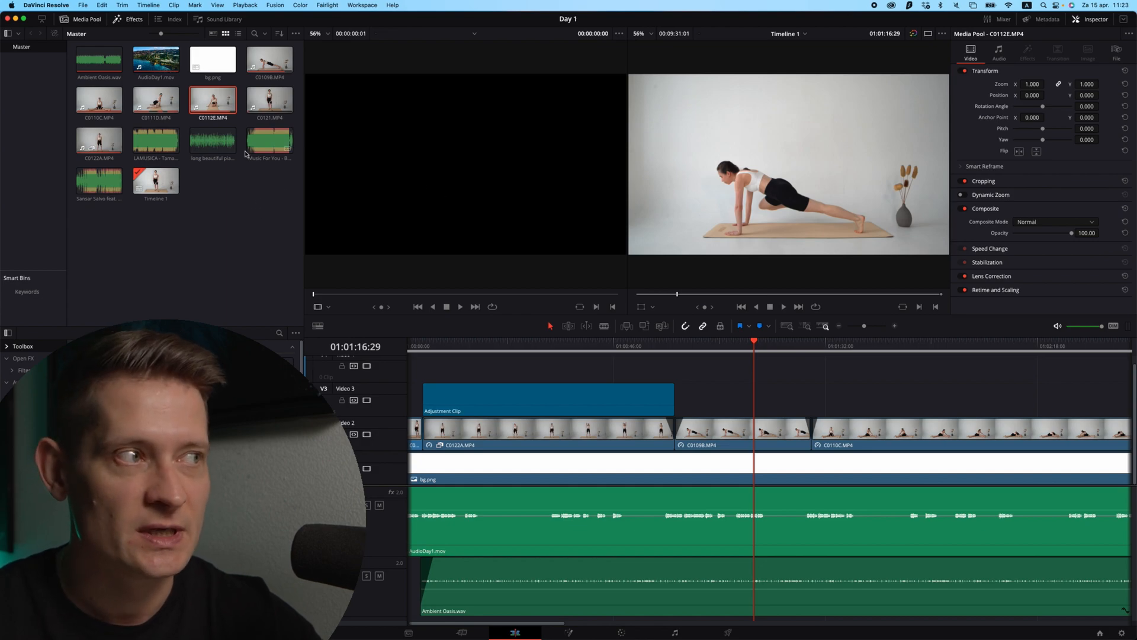
{"action": "mouse_move", "coordinate": [102, 47]}
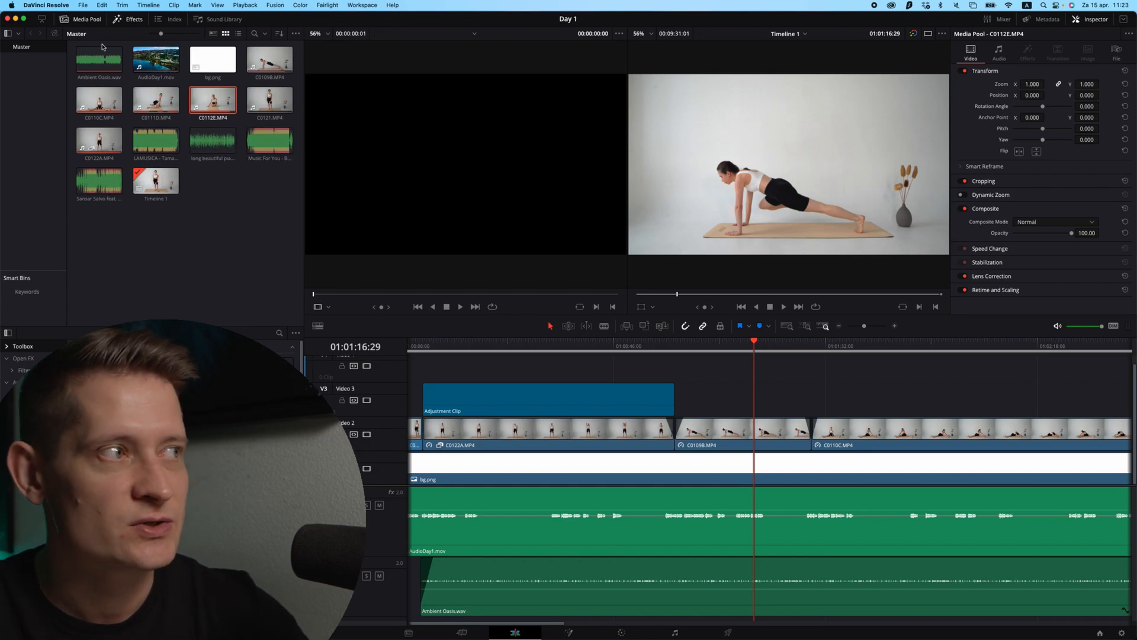
{"action": "left_click", "coordinate": [269, 140]}
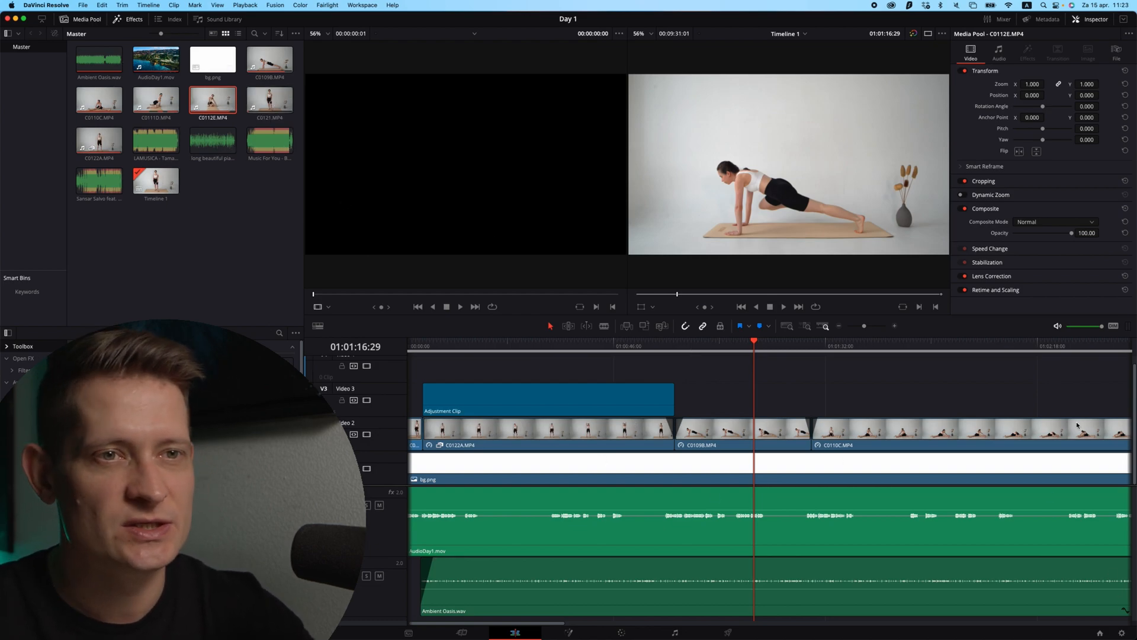
{"action": "mouse_move", "coordinate": [357, 190]}
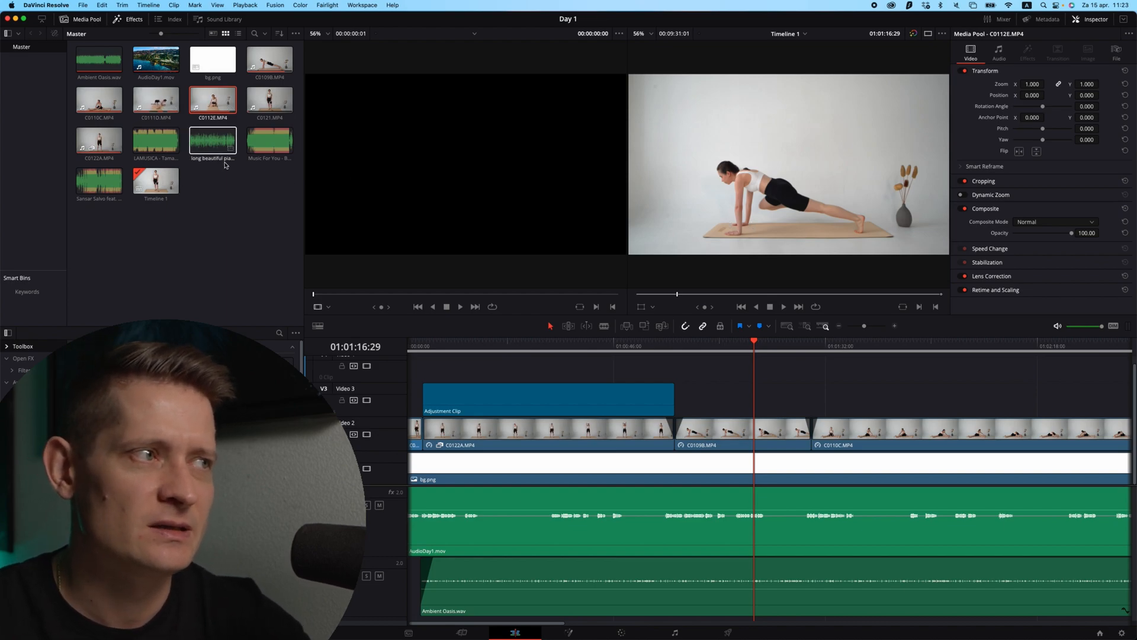
Bring up the media pool clip's context menu to reach Generate Proxy Media.
{"action": "right_click", "coordinate": [212, 100]}
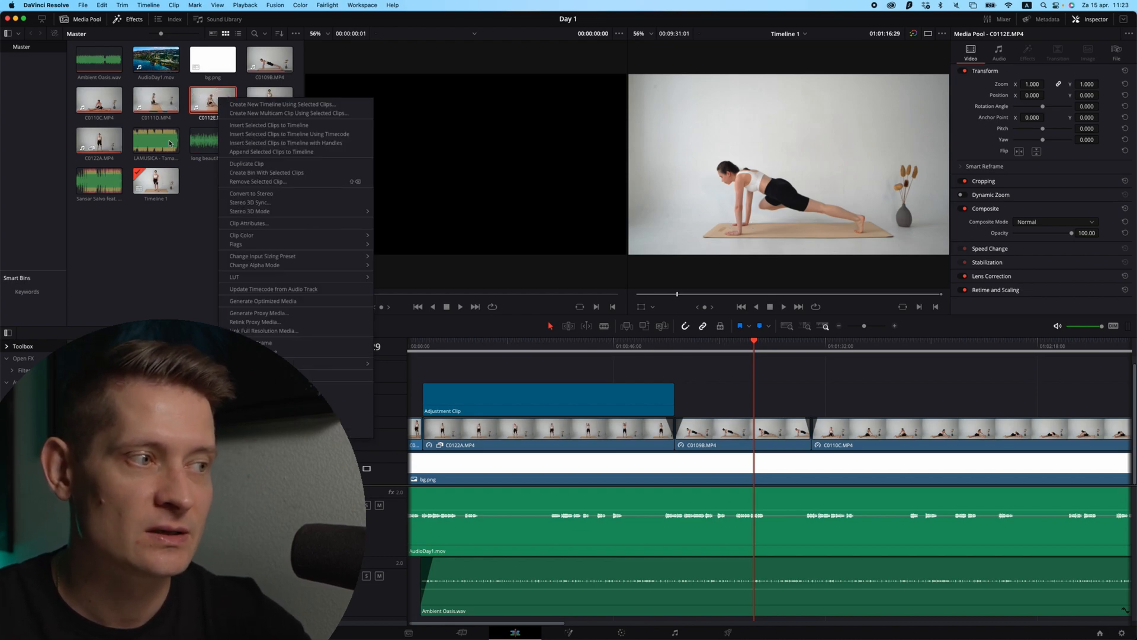
{"action": "mouse_move", "coordinate": [263, 331]}
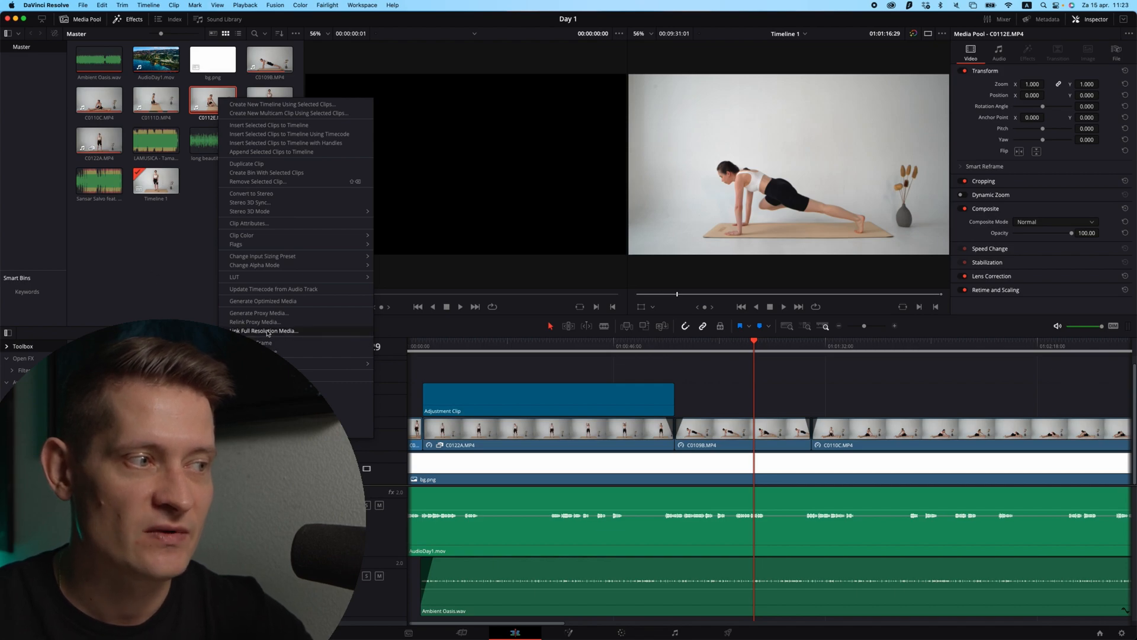
{"action": "mouse_move", "coordinate": [277, 315]}
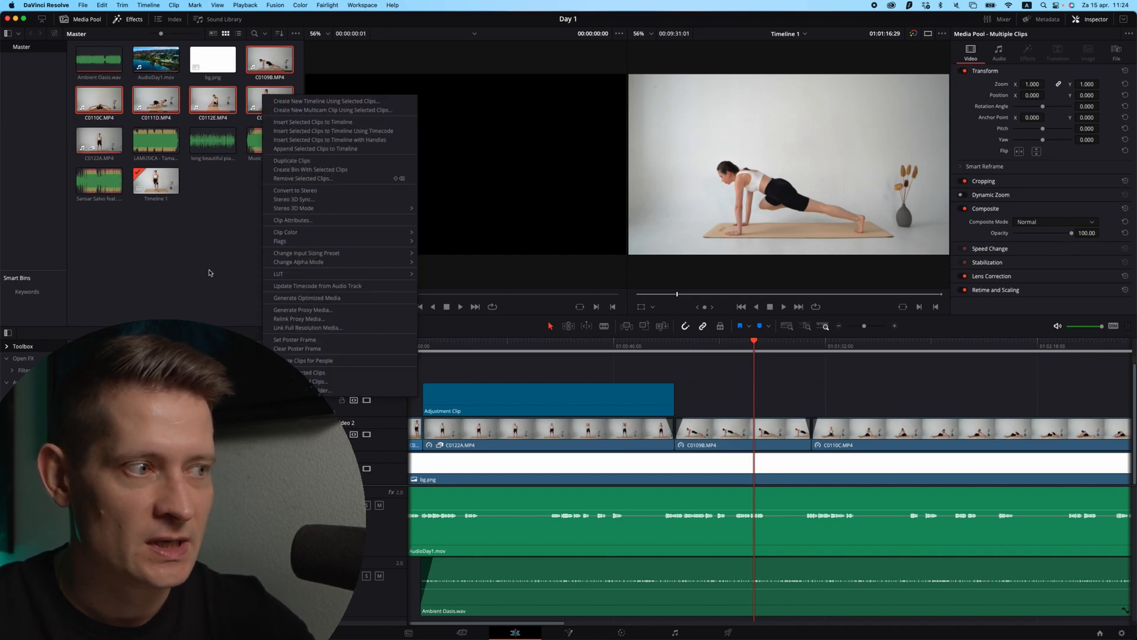
{"action": "mouse_move", "coordinate": [313, 309]}
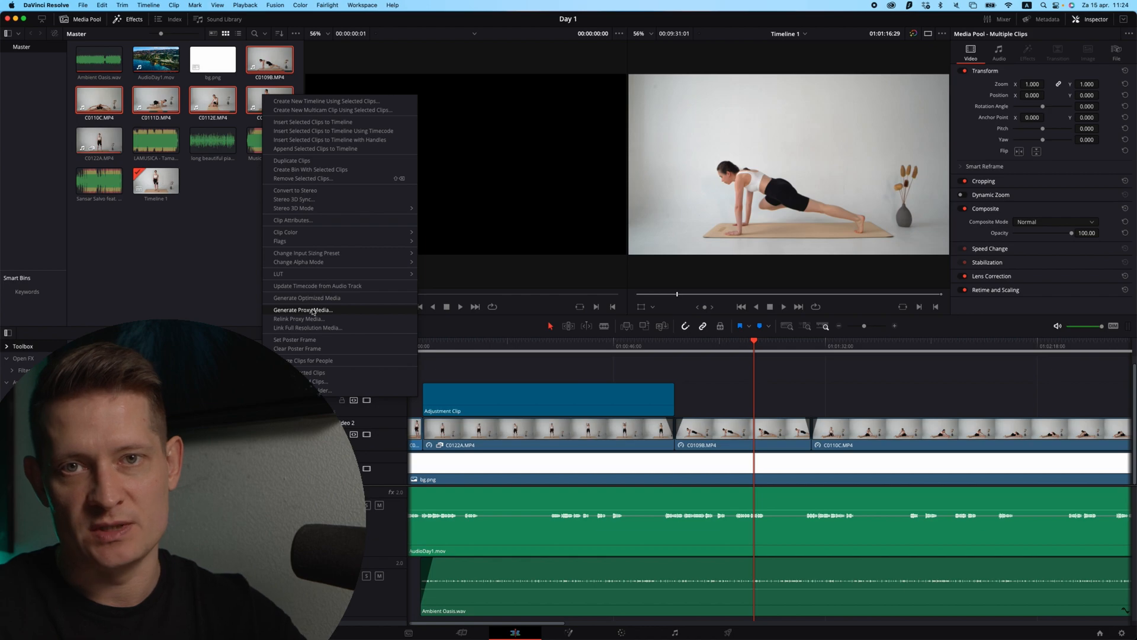